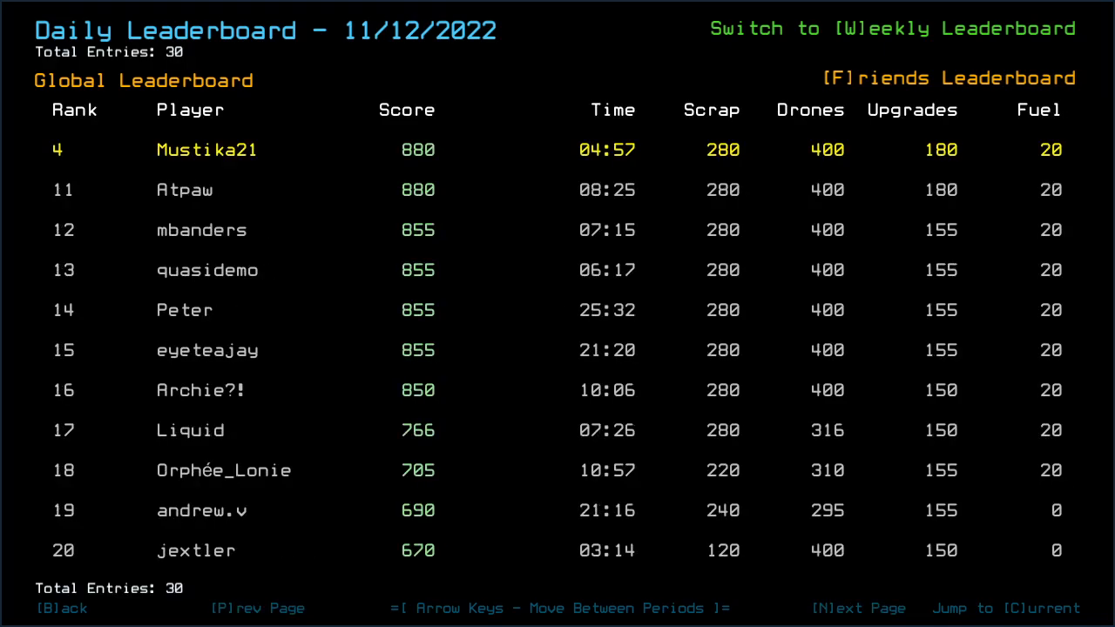
Step: Leave the 11/12/2022 daily leaderboard and launch the new daily challenge run
{"action": "left_click", "coordinate": [859, 608]}
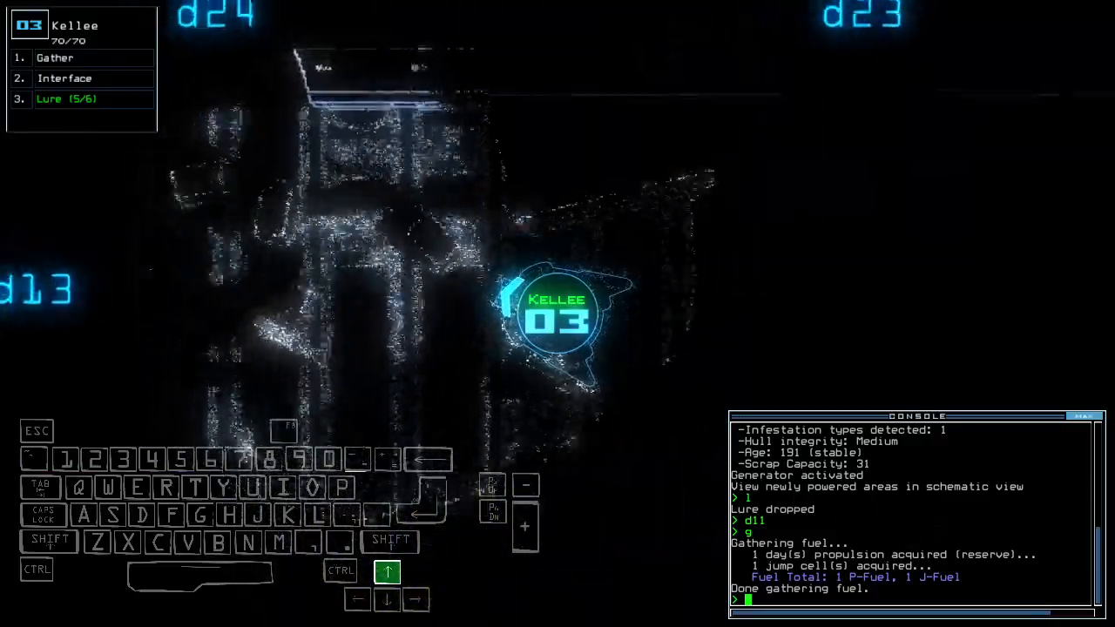
Step: Have Kellee tow the Quarantine Bypass, reach r3, drop a lure, open d20 and gather scrap
{"action": "key", "text": "'"}
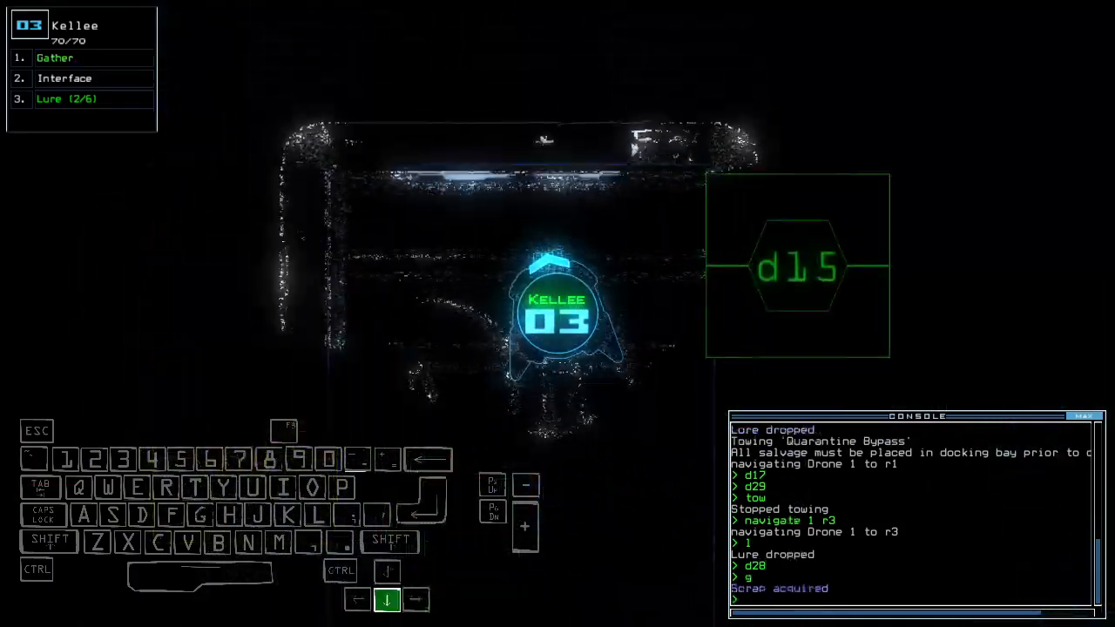
Step: Open door d28, return drone 1 to r1, pick up a lure and re-dock with all r1 doors open
{"action": "key", "text": "up"}
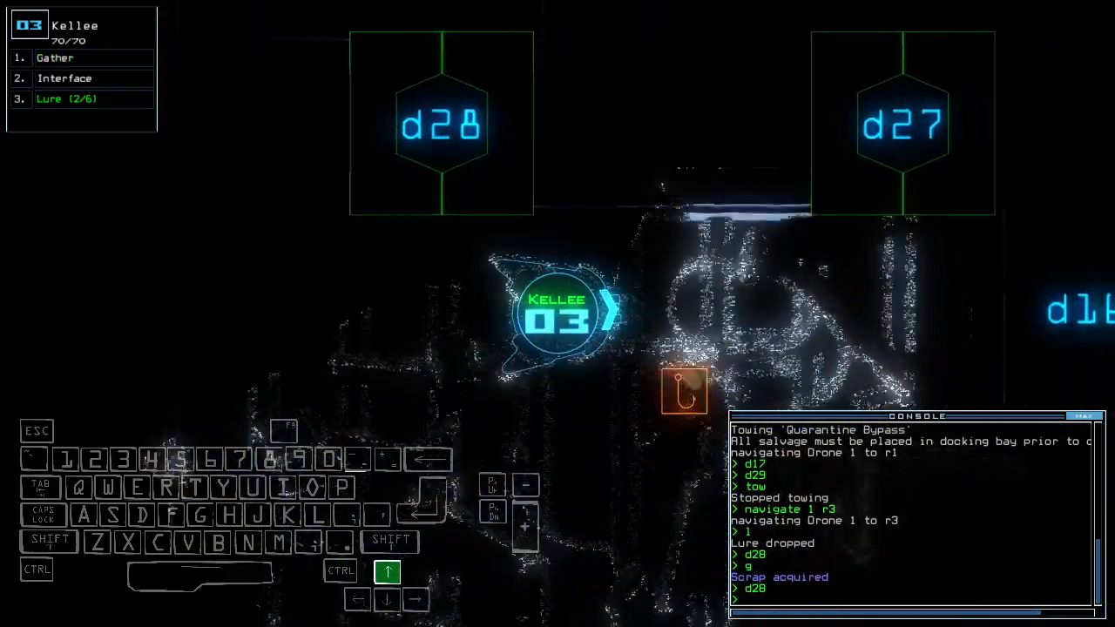
{"action": "key", "text": "2"}
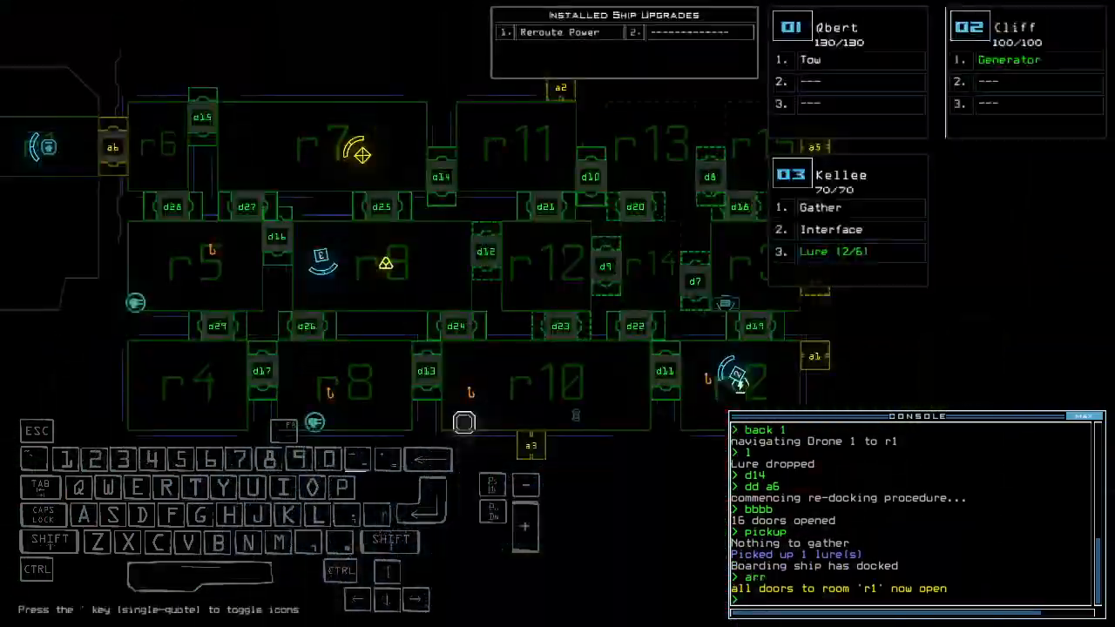
Step: Pick up another lure, send drone 3 toward r2 and activate the second generator
{"action": "type", "text": "take"}
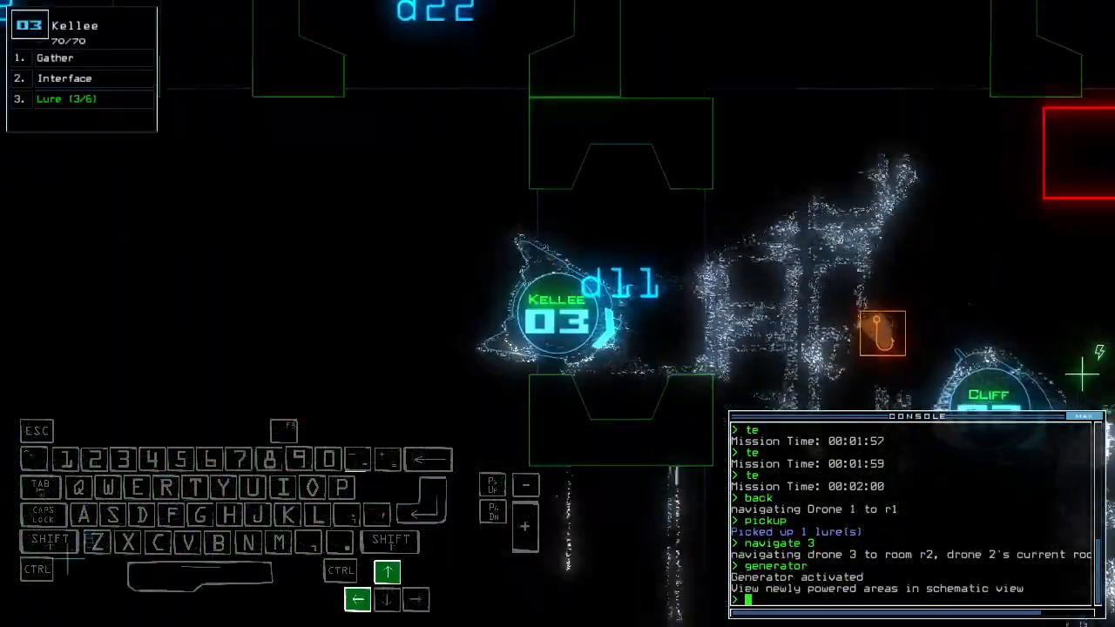
Step: Finish salvage, leave the derelict with 'out' and accept the 870 final daily challenge score
{"action": "key", "text": "d"}
{"action": "type", "text": "out"}
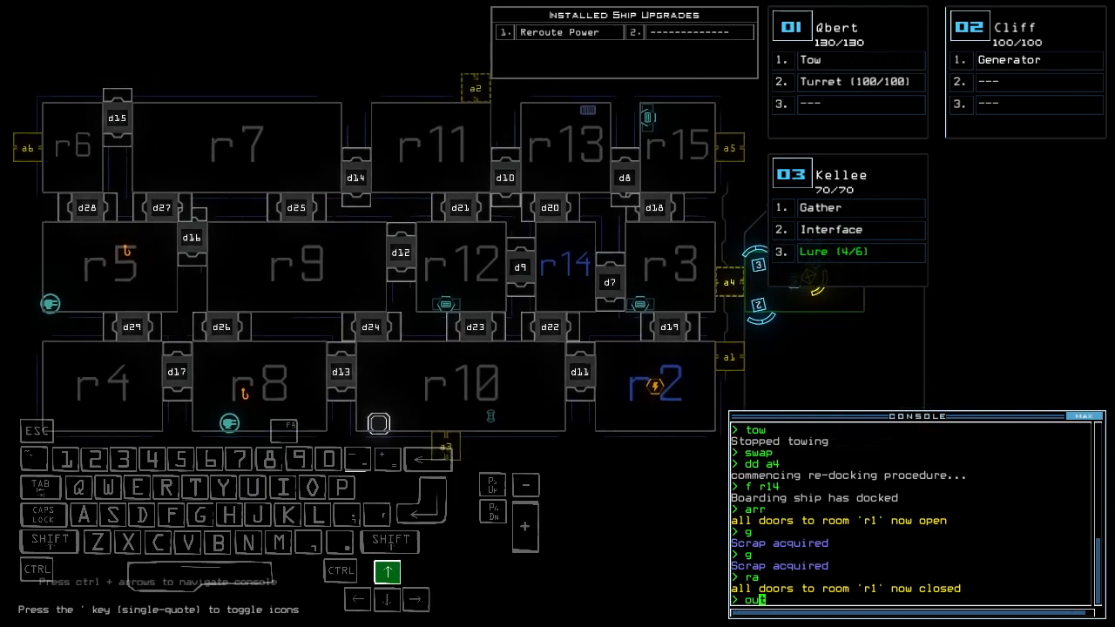
{"action": "key", "text": "enter"}
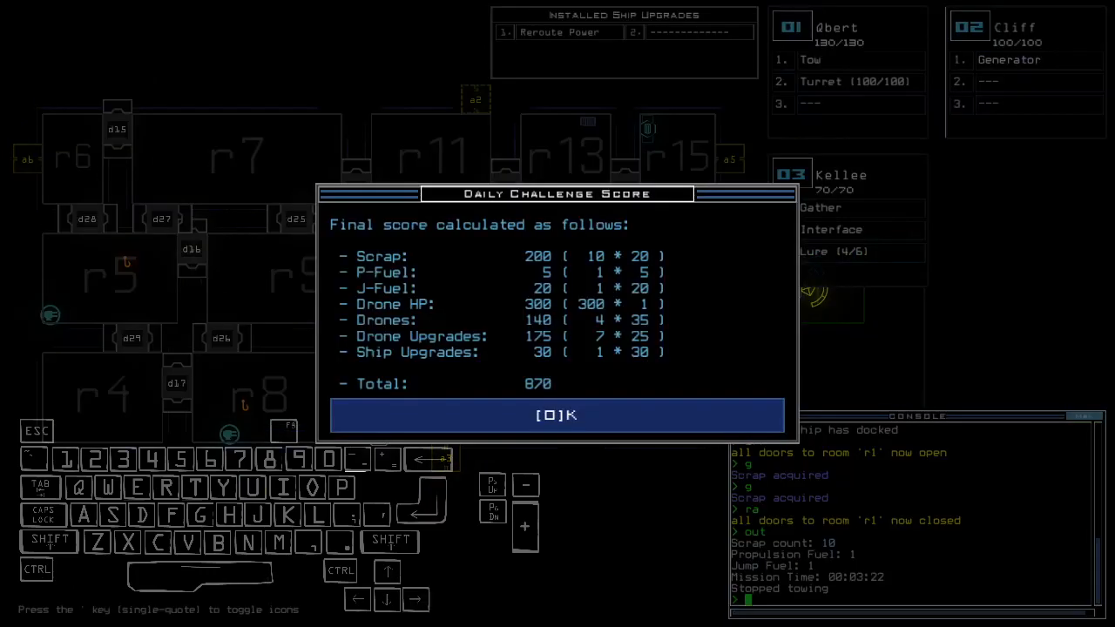
{"action": "left_click", "coordinate": [557, 415]}
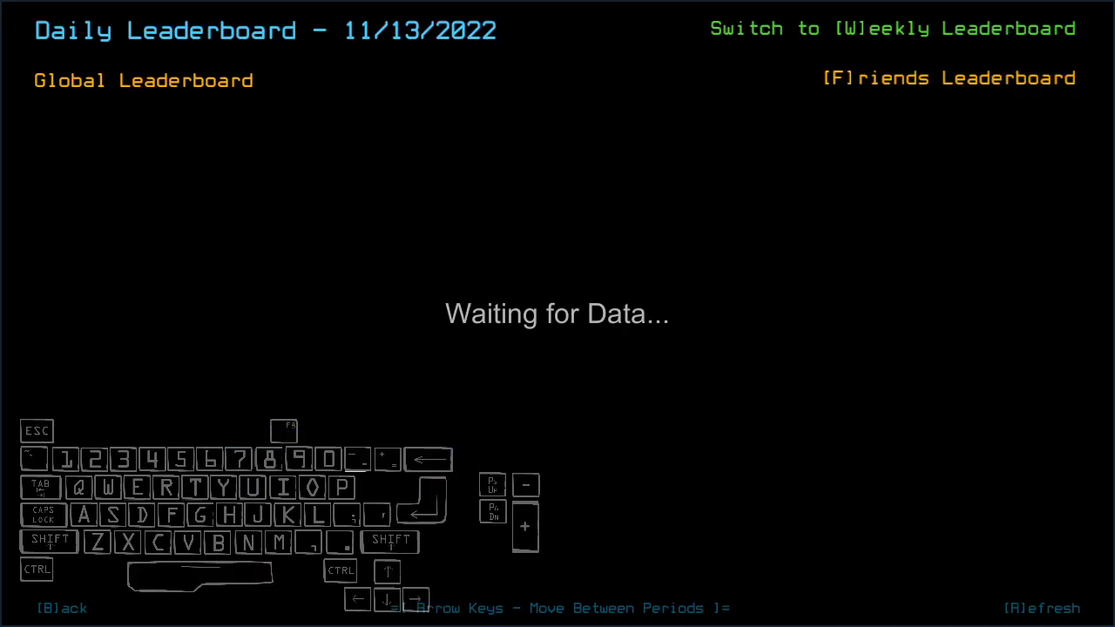